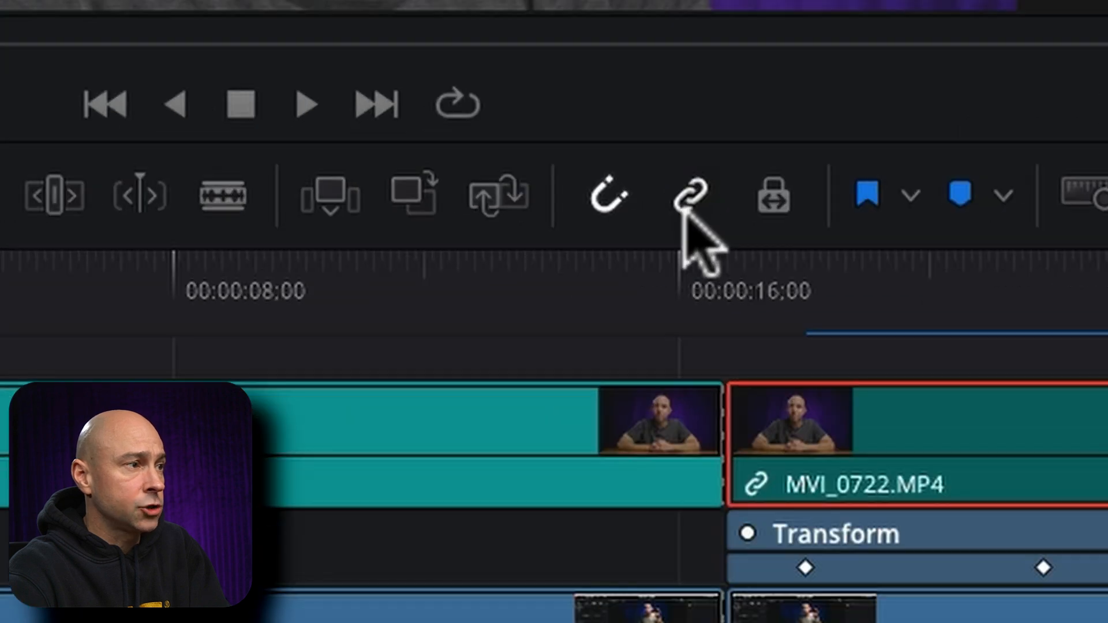
pyautogui.moveTo(692, 195)
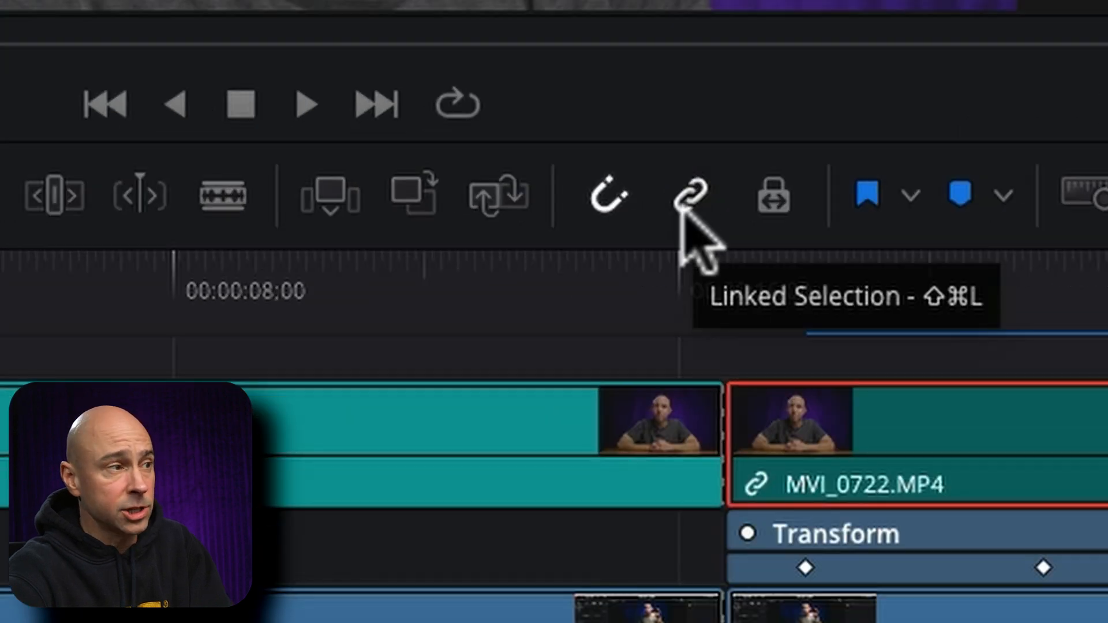